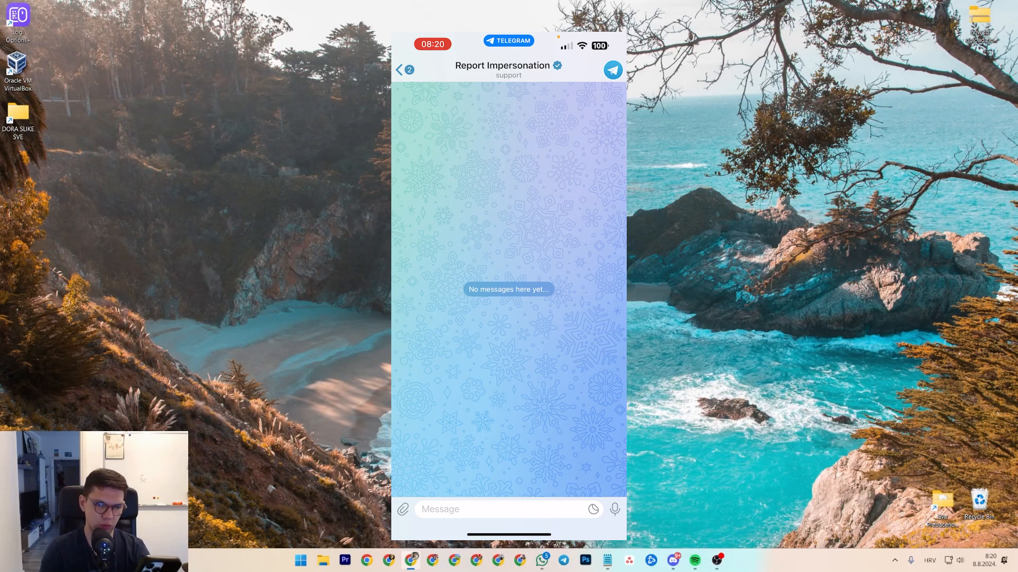
- Return from the Report Impersonation chat to the chats list
left_click(403, 70)
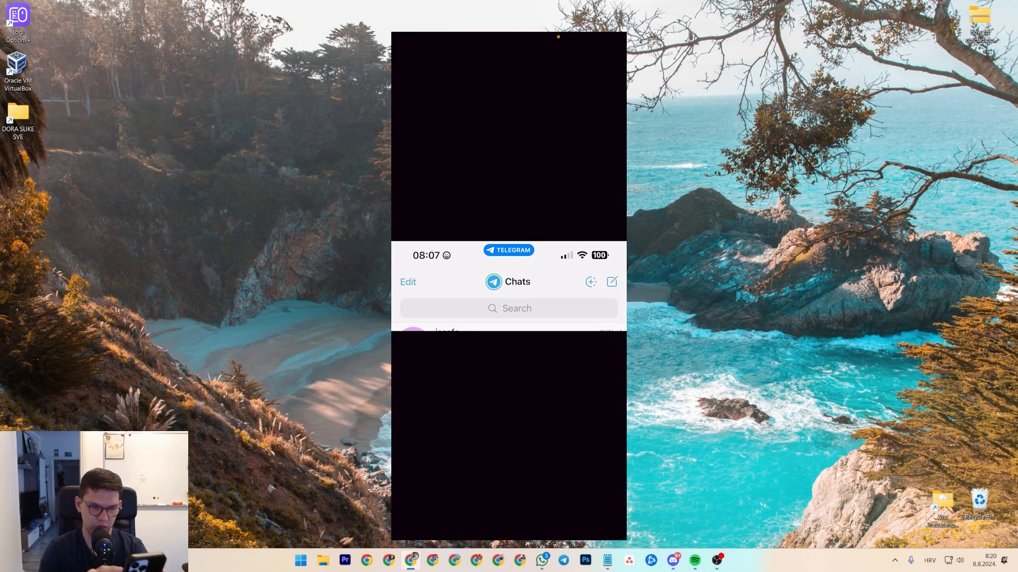
type("Notoscam")
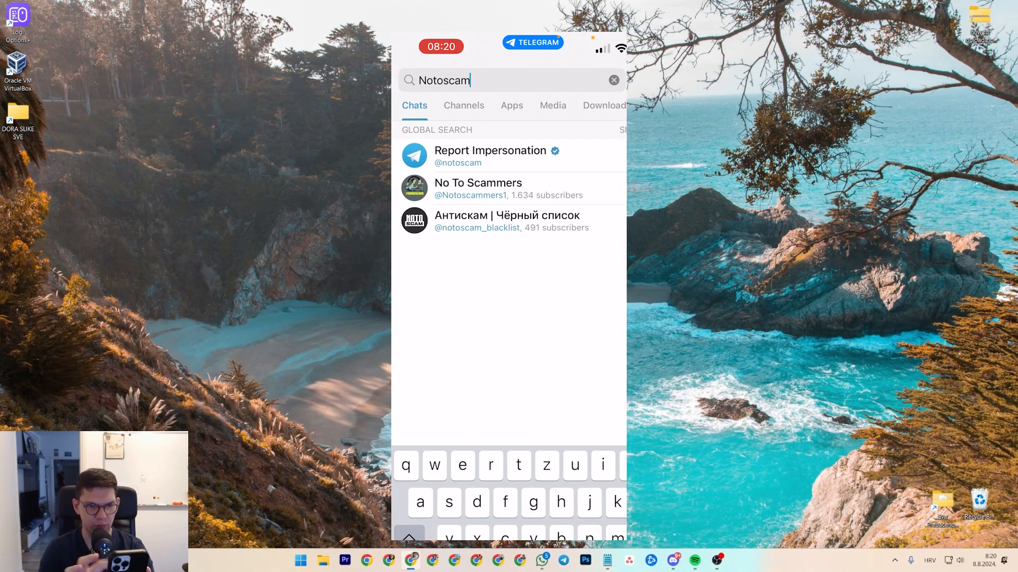
left_click(490, 156)
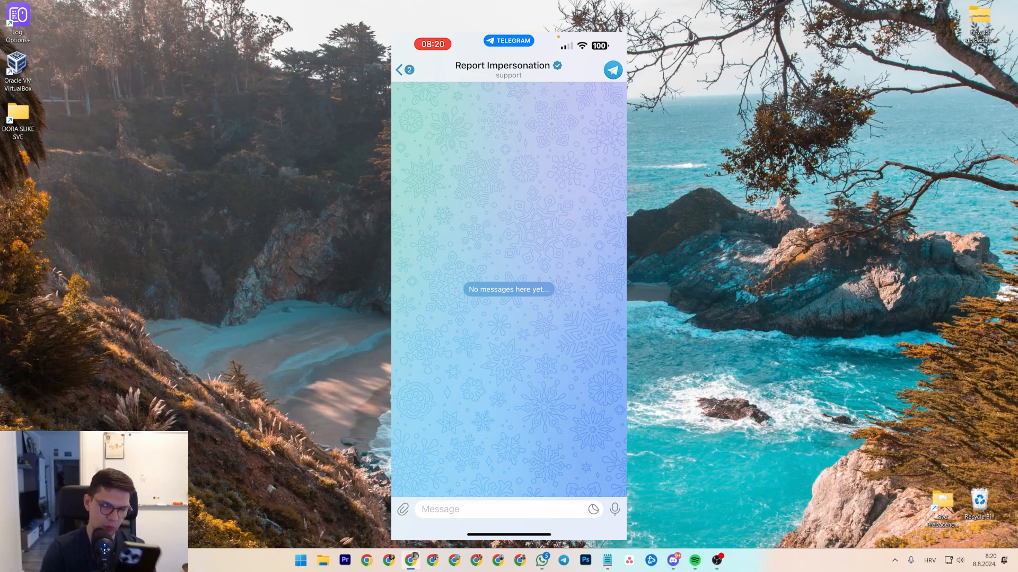
left_click(493, 509)
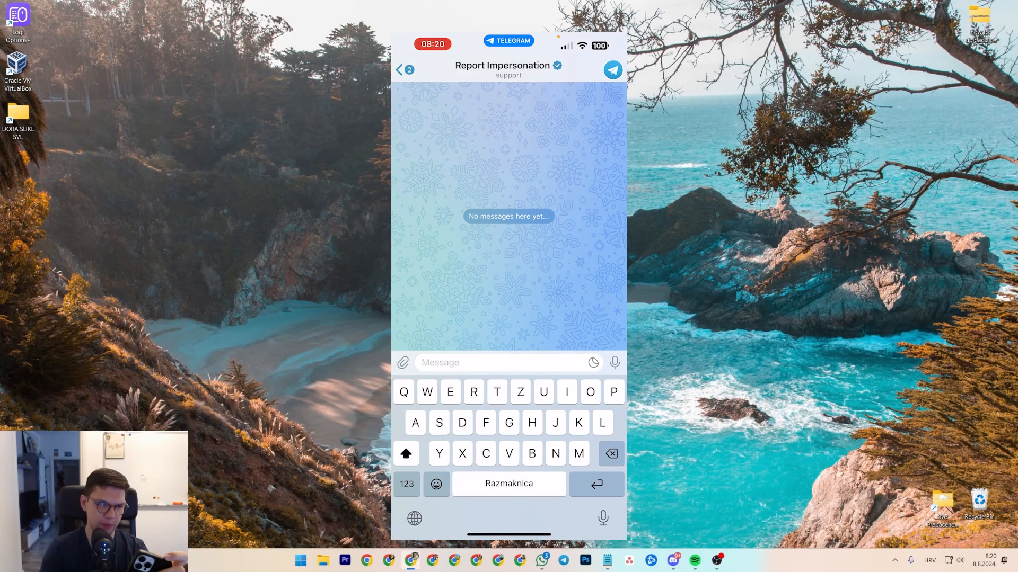
left_click(502, 70)
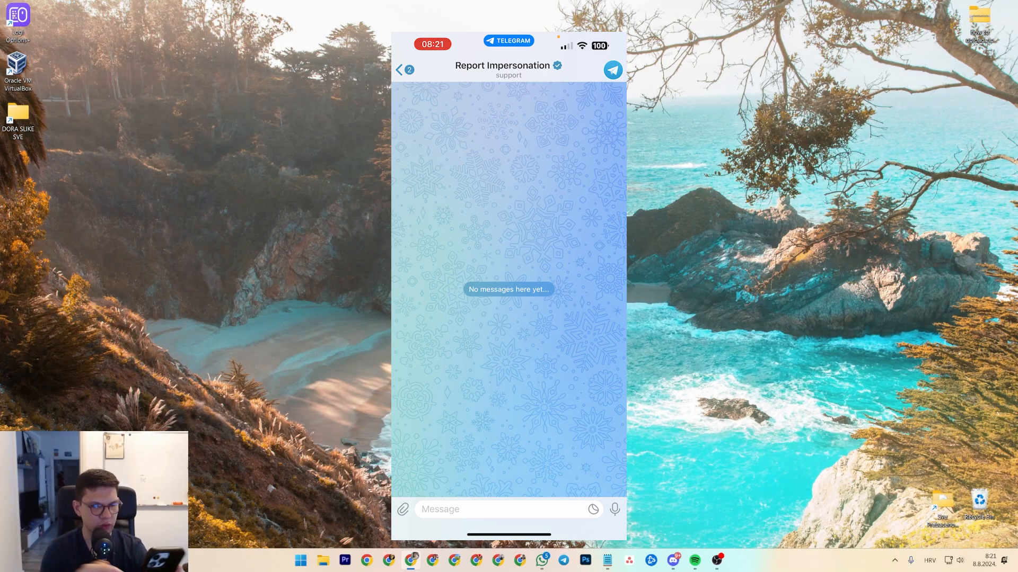
- Leave the chat and show a user's profile More menu with Block User
left_click(508, 70)
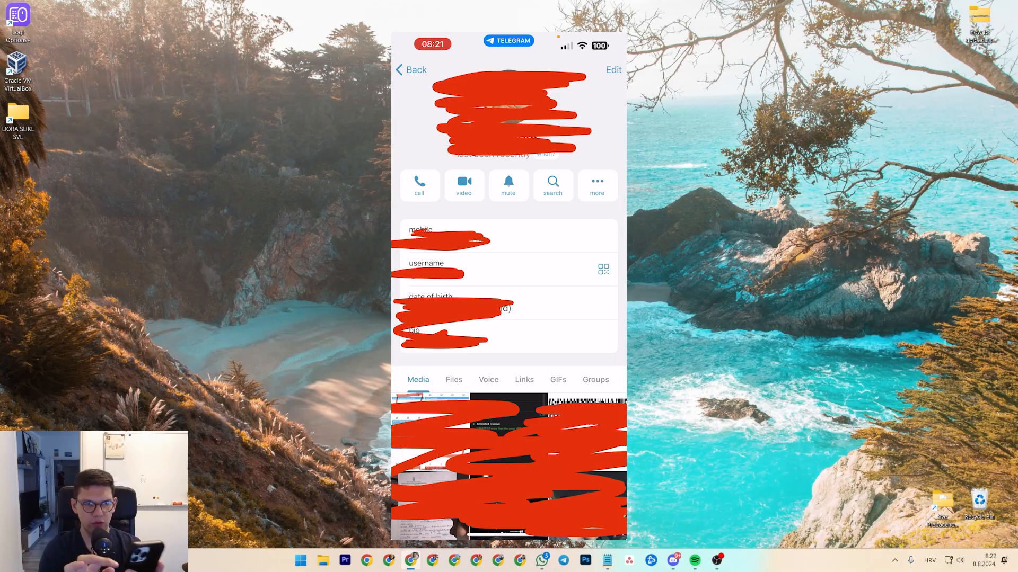
left_click(595, 185)
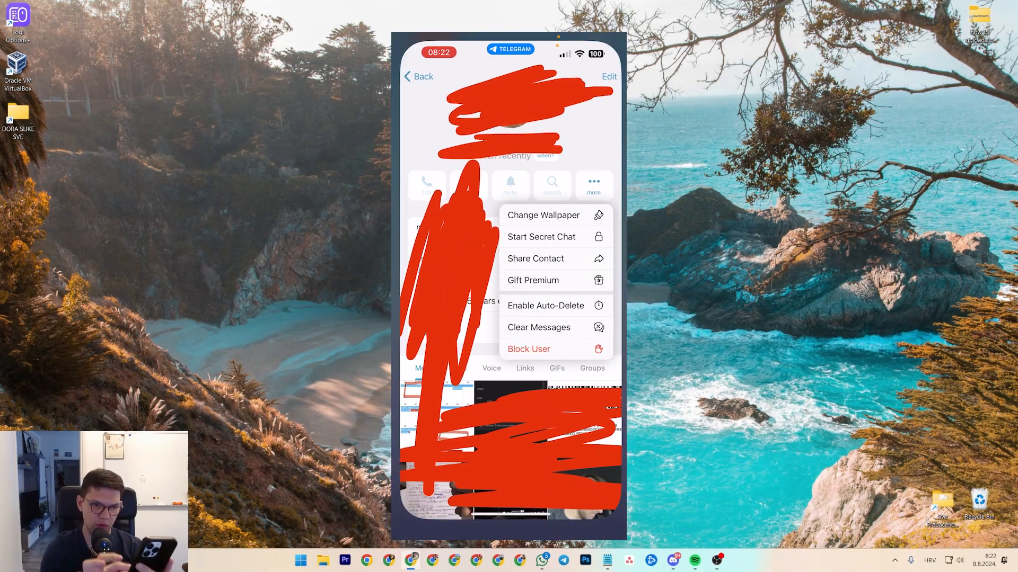